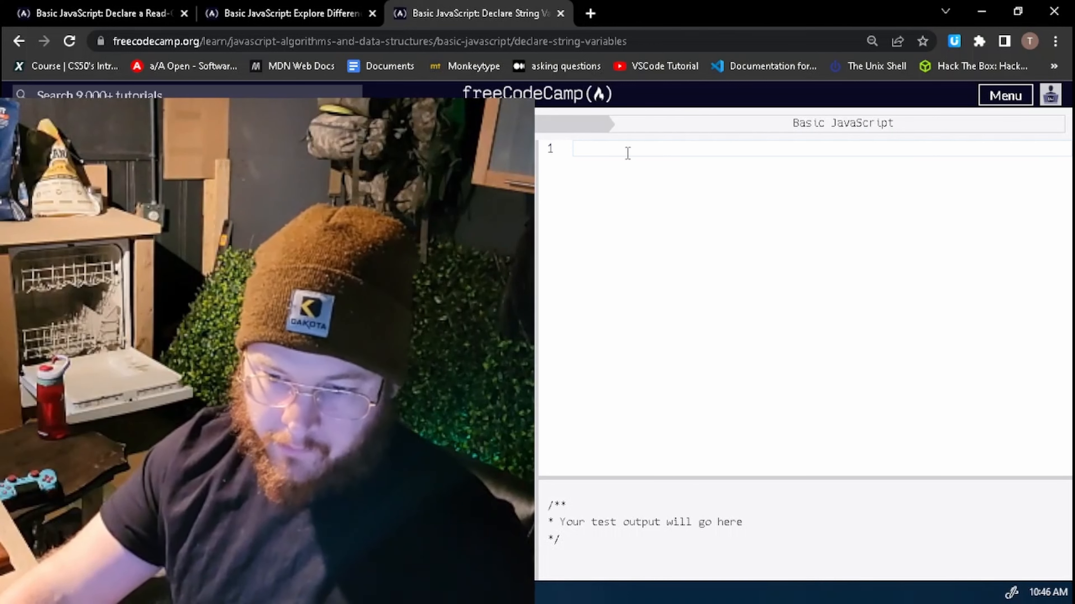
Assign quoted first and last name strings to myFirstName and myLastName in the editor
{"action": "type", "text": "myFirstName"}
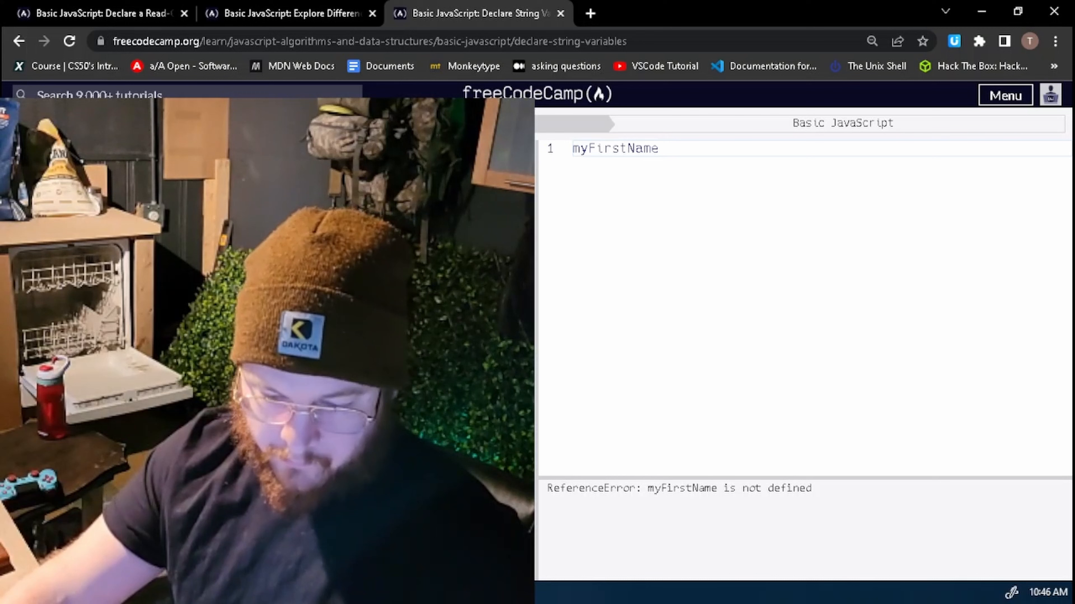
{"action": "type", "text": "myLastName"}
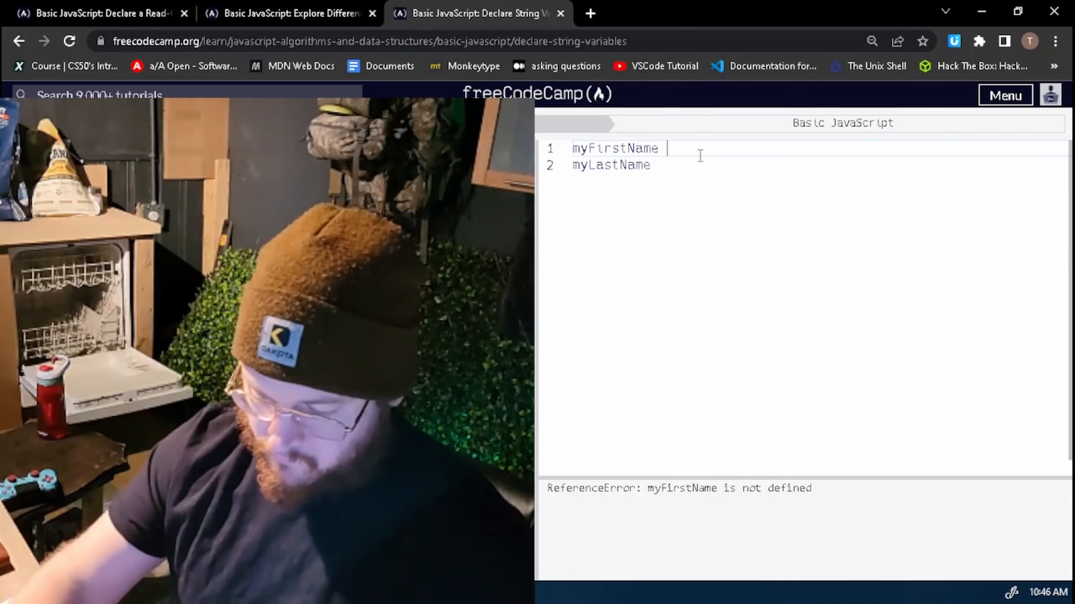
{"action": "type", "text": "="}
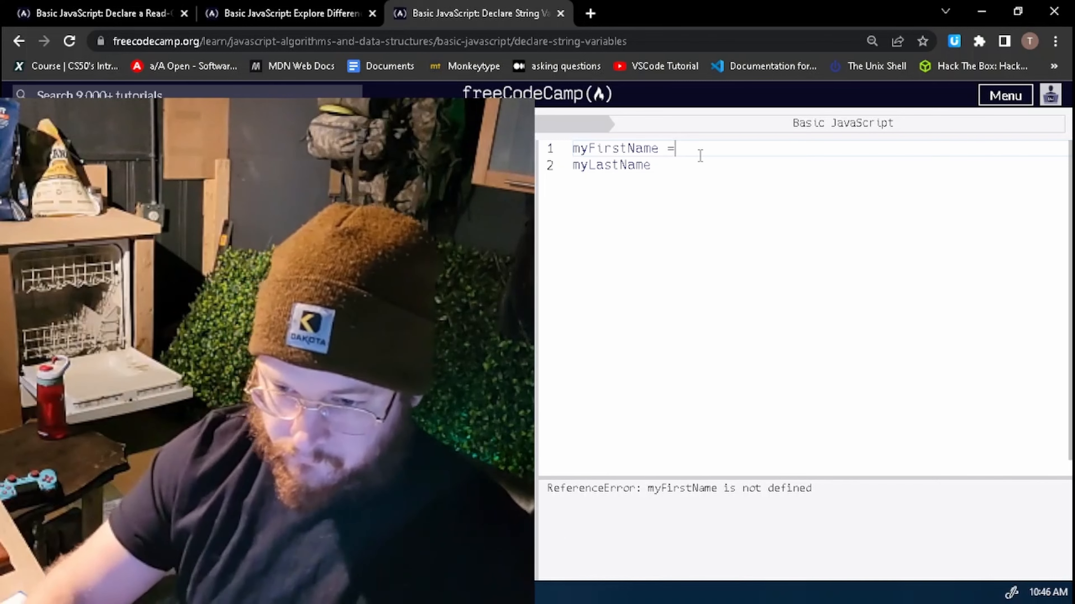
{"action": "type", "text": "="}
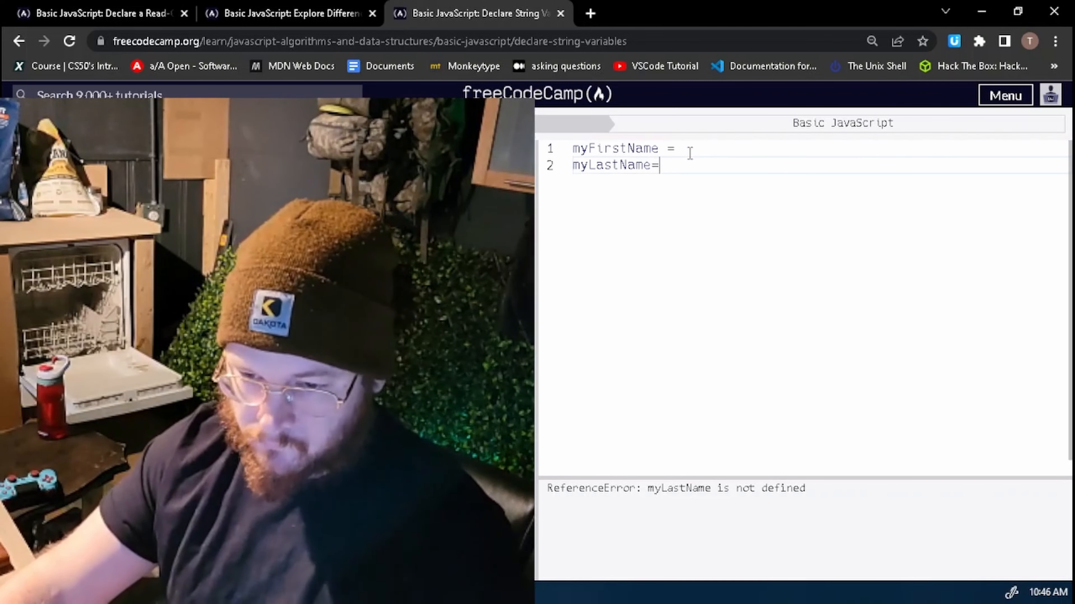
{"action": "type", "text": "\" \""}
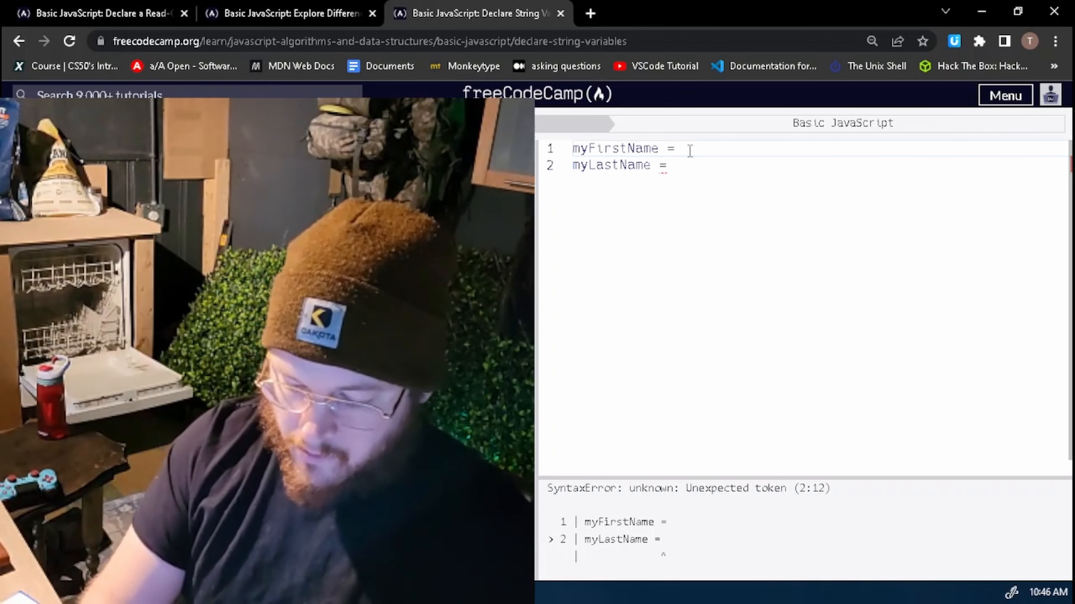
{"action": "type", "text": "\"\""}
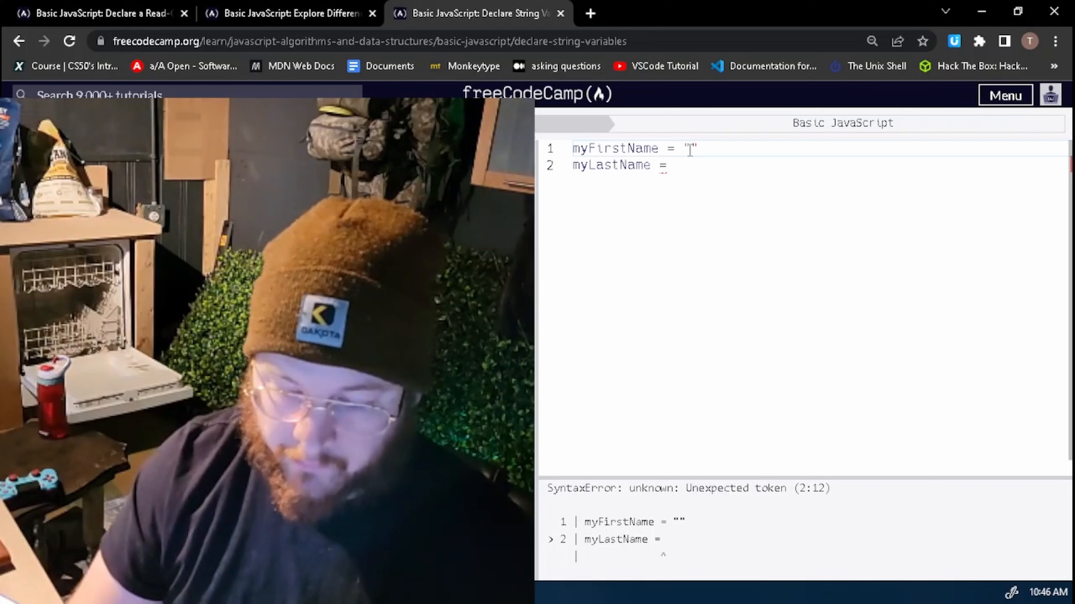
{"action": "type", "text": "Theodore"}
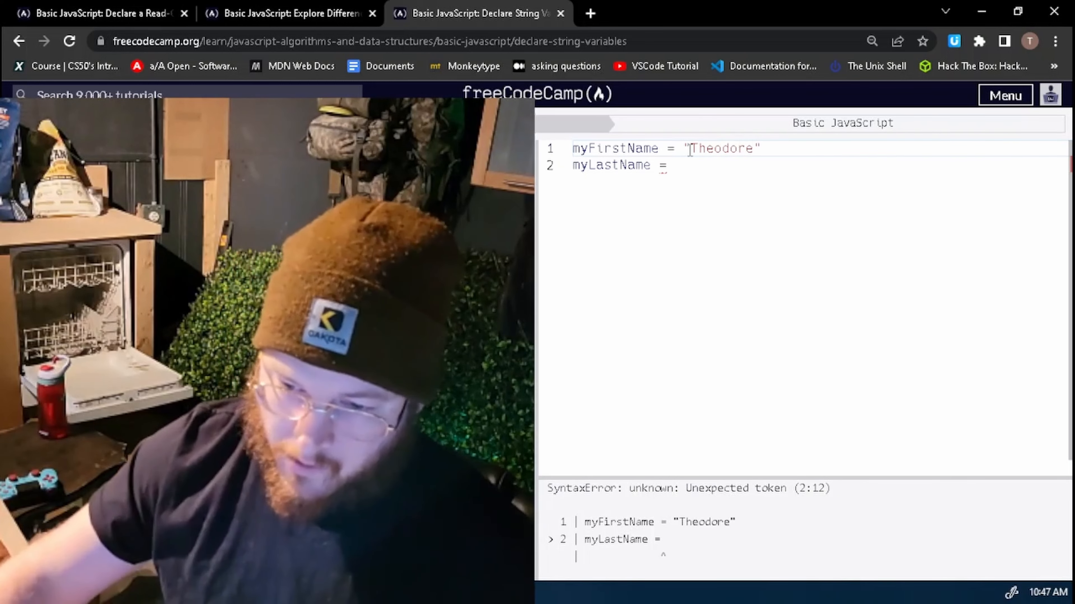
{"action": "type", "text": "\""}
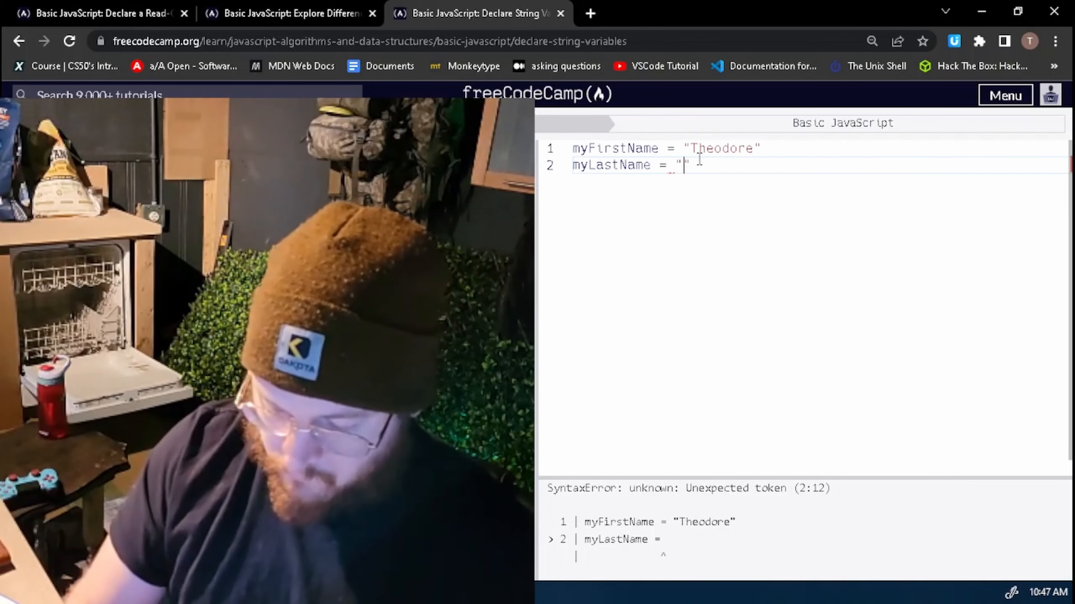
{"action": "type", "text": "odhin"}
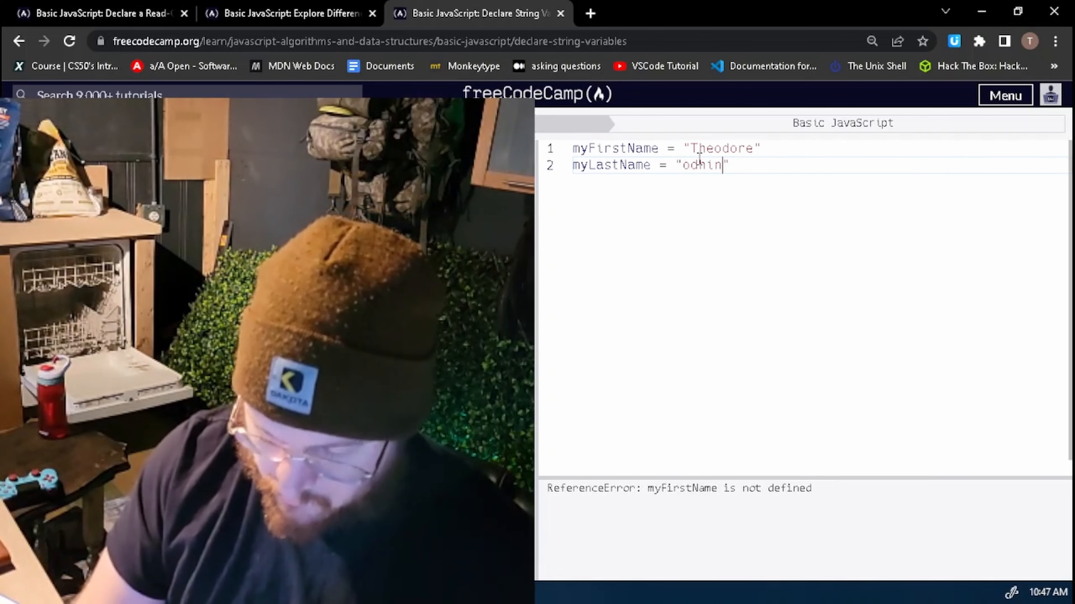
{"action": "type", "text": "kin"}
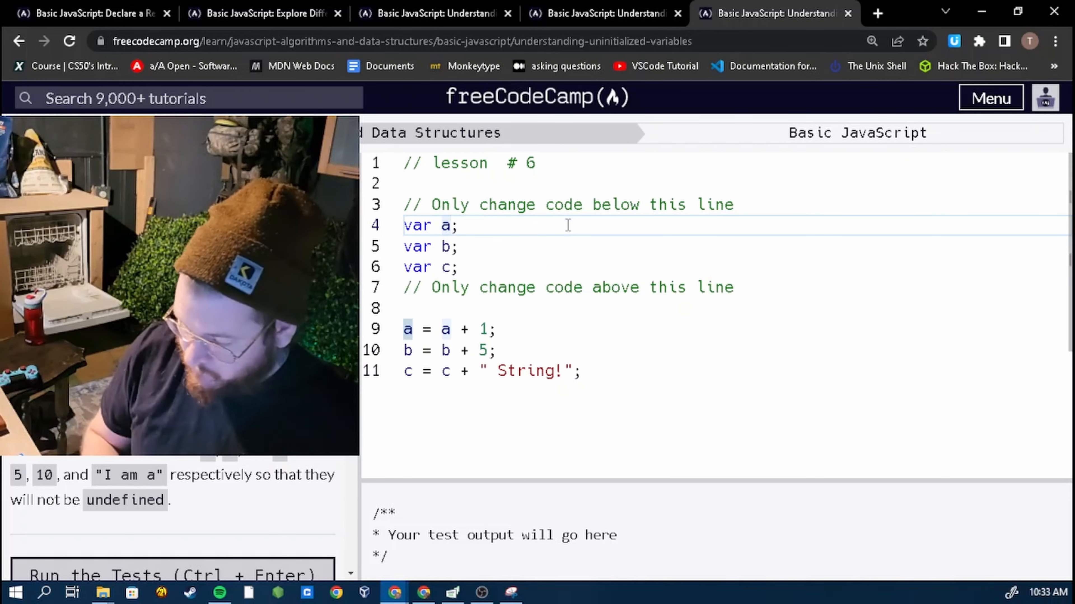
Initialize a to 5, b to 10 and c to "I am a" so the lesson's tests pass
{"action": "type", "text": "="}
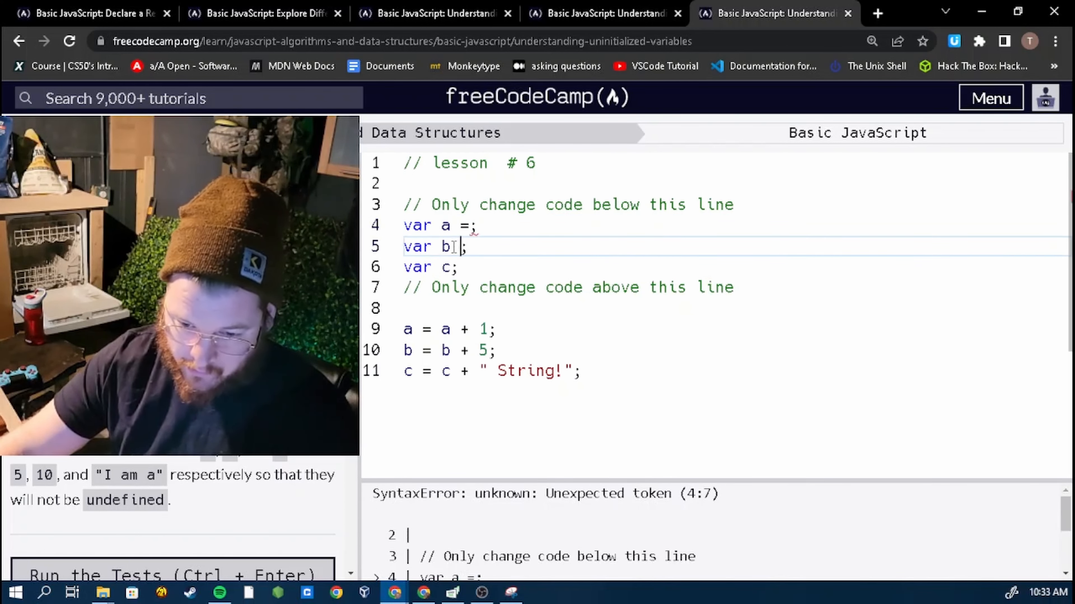
{"action": "type", "text": "="}
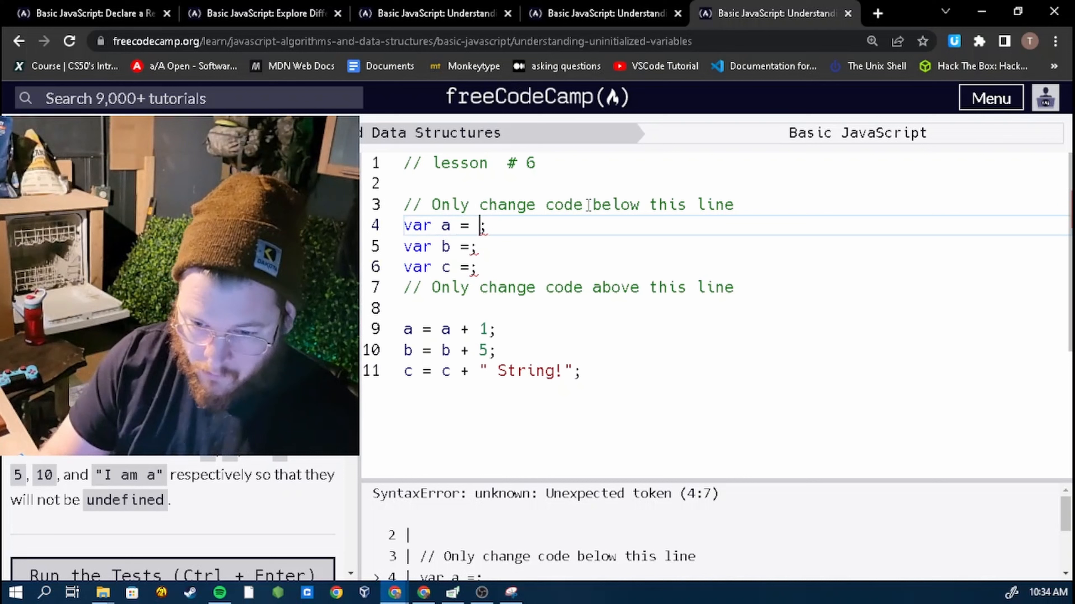
{"action": "type", "text": "5"}
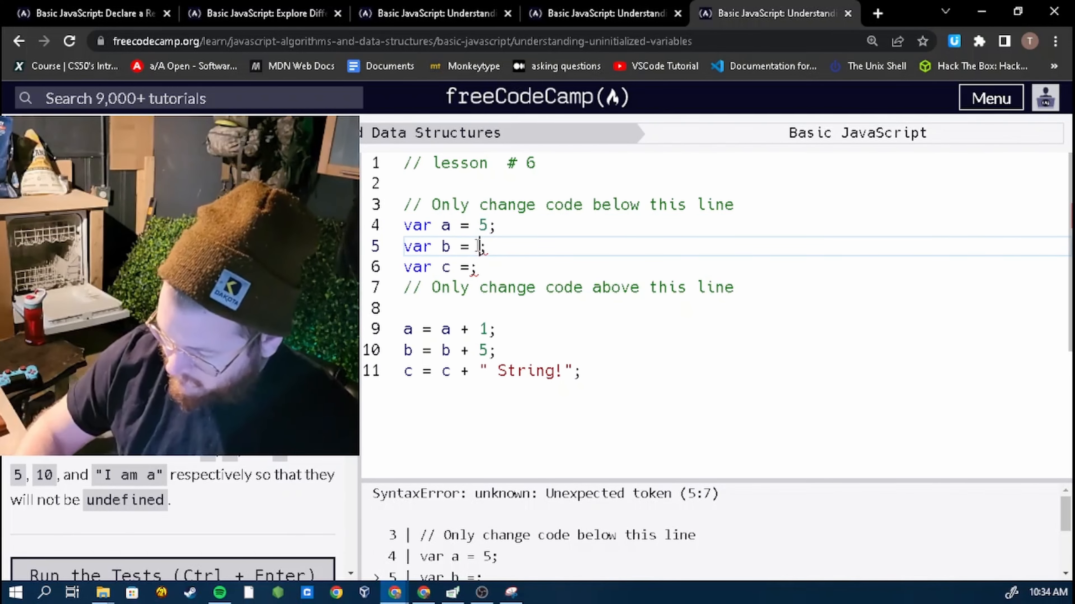
{"action": "type", "text": "10"}
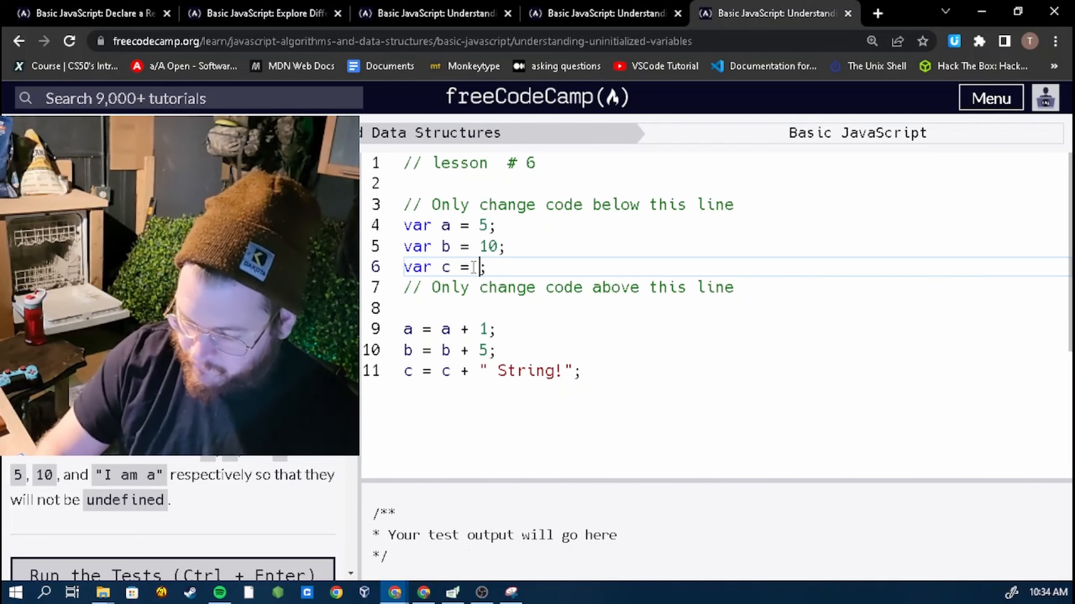
{"action": "type", "text": "\"\""}
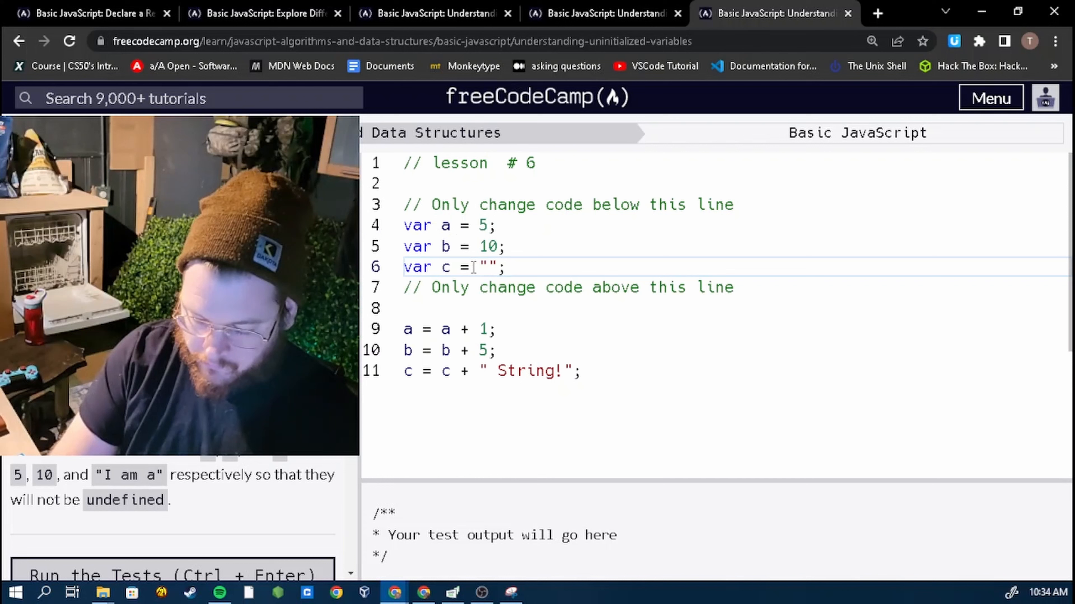
{"action": "type", "text": "I am a"}
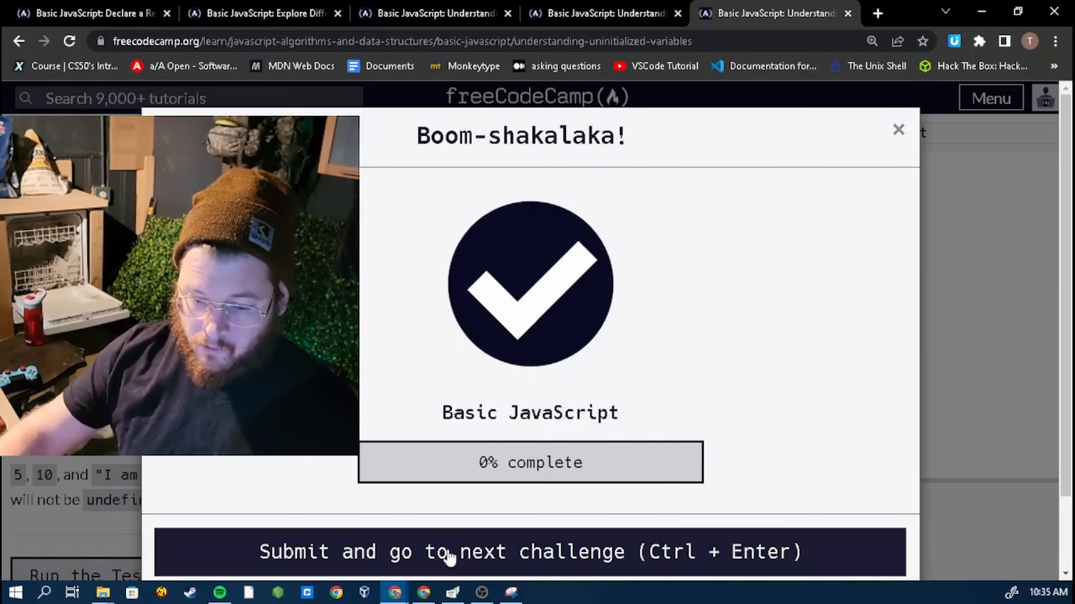
Submit the solution and advance to the case-sensitivity challenge
{"action": "left_click", "coordinate": [530, 552]}
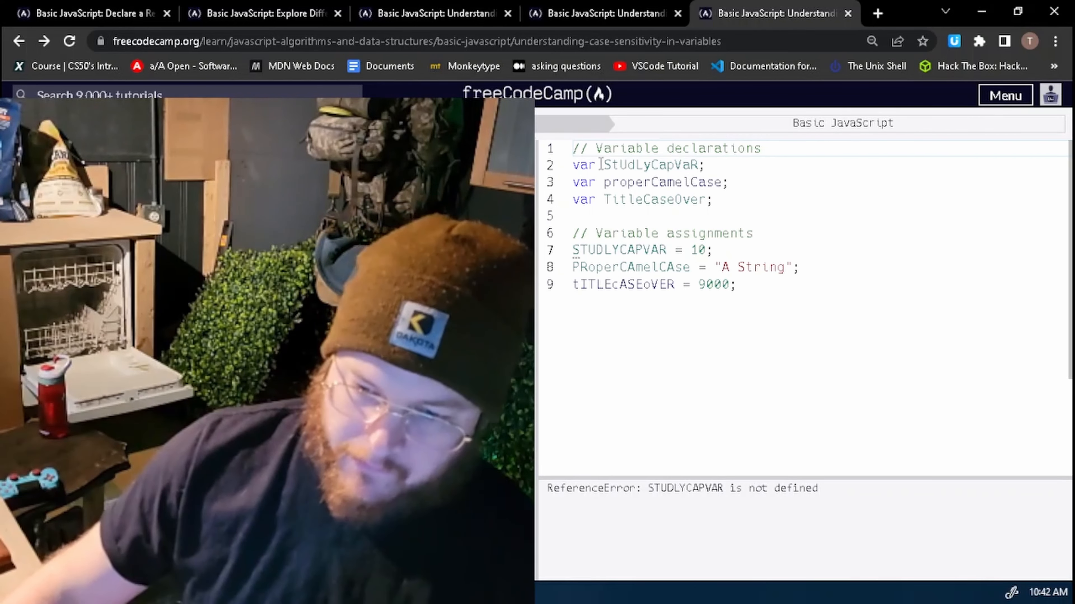
Fix the casing of the studlyCapVar and properCamelCase assignments to match their declarations
{"action": "double_click", "coordinate": [647, 164]}
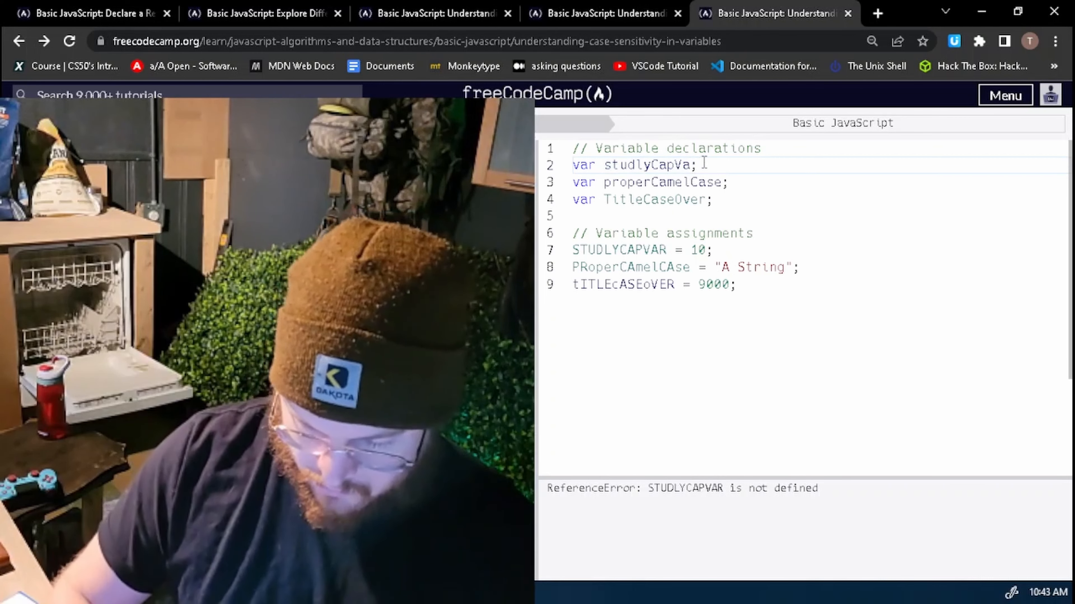
{"action": "type", "text": "r;"}
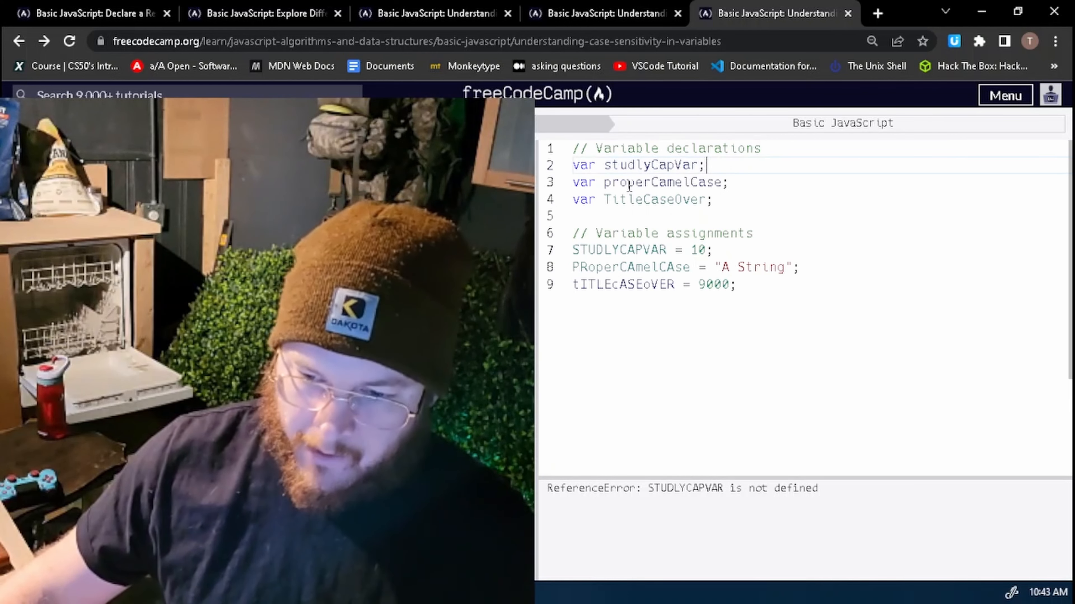
{"action": "double_click", "coordinate": [659, 182]}
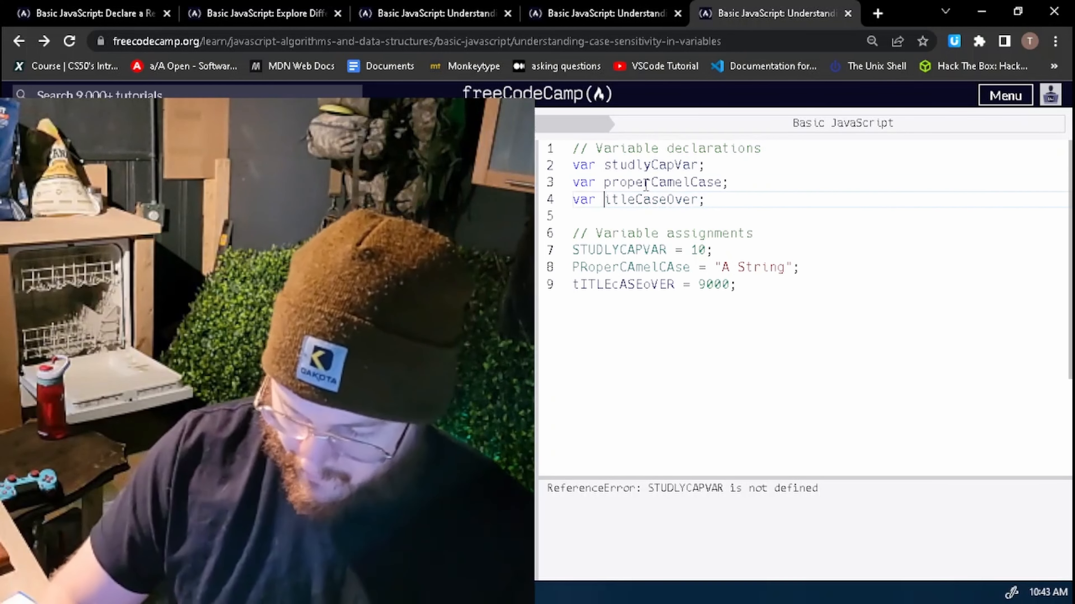
{"action": "type", "text": "t"}
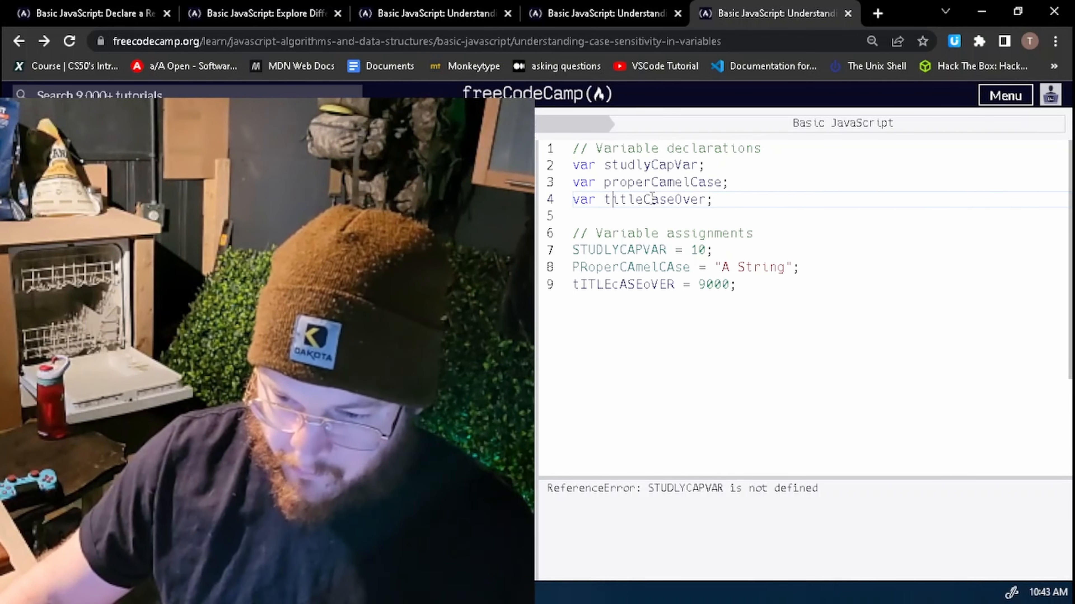
Correct the remaining mis-cased names, retyping the last assignment as titleCaseOver
{"action": "double_click", "coordinate": [648, 165]}
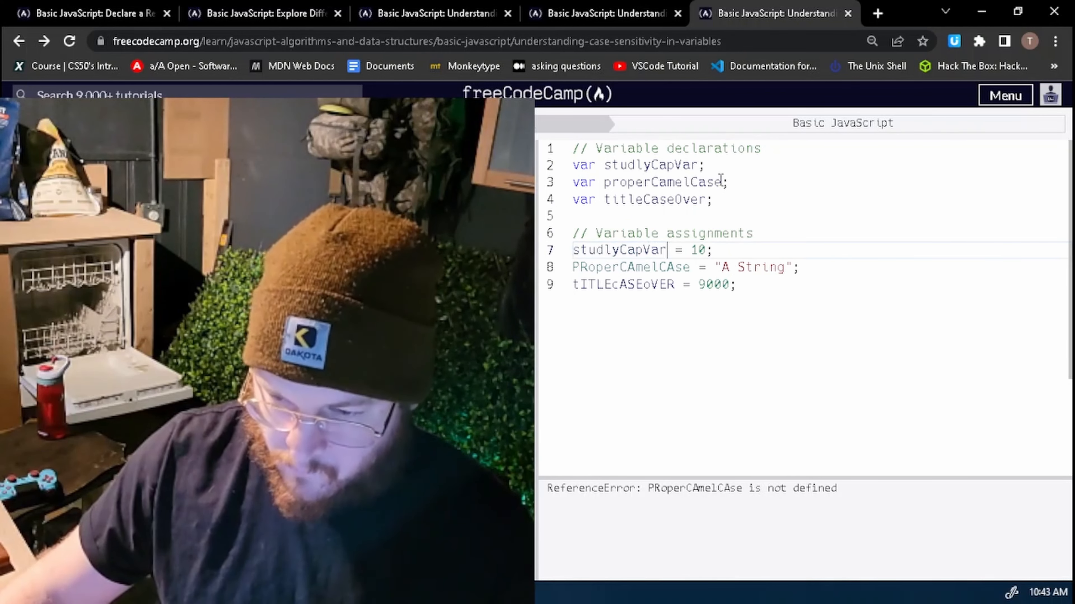
{"action": "double_click", "coordinate": [657, 183]}
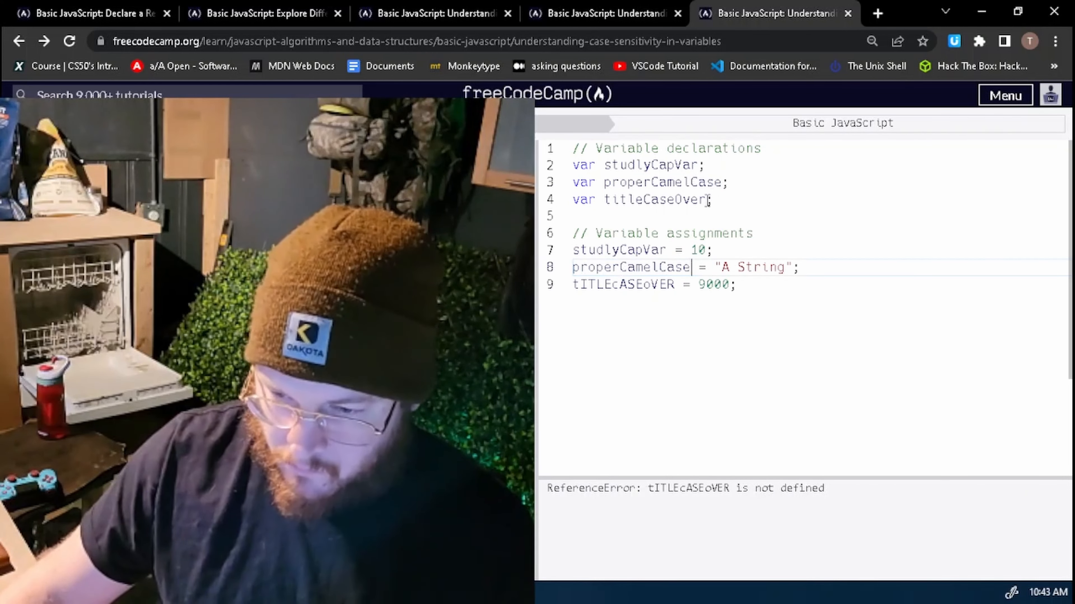
{"action": "double_click", "coordinate": [651, 200]}
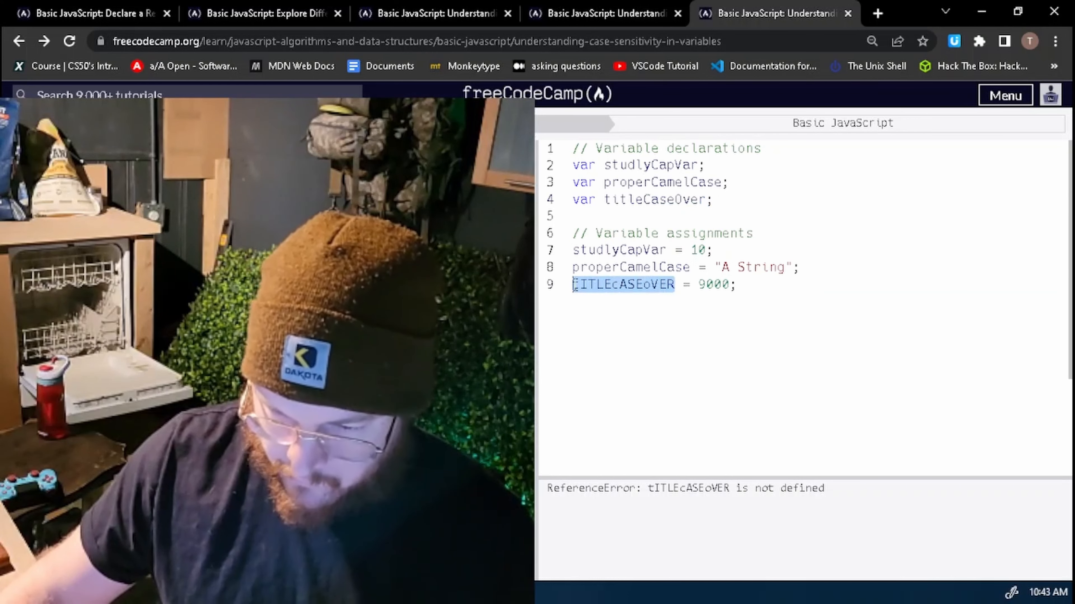
{"action": "type", "text": "titleCaseOver"}
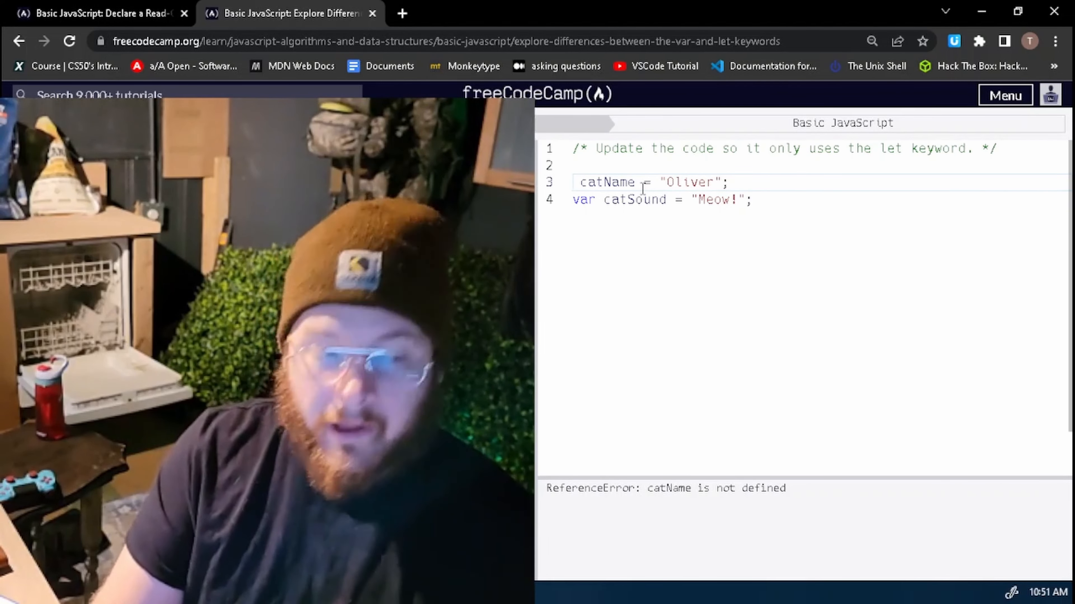
Declare catName and catSound with let instead of var
{"action": "type", "text": "let"}
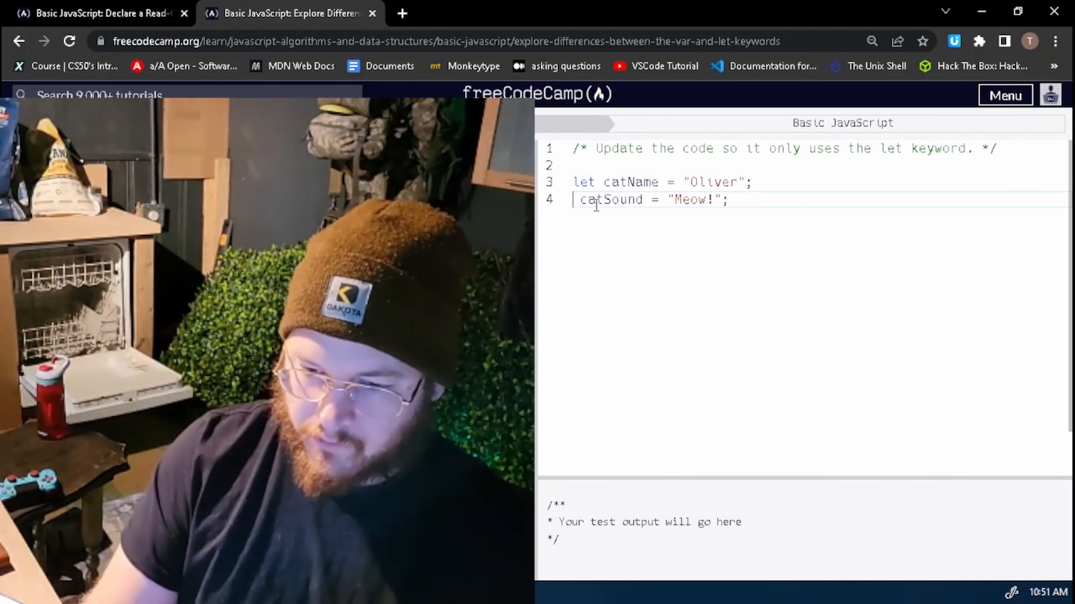
{"action": "type", "text": "let"}
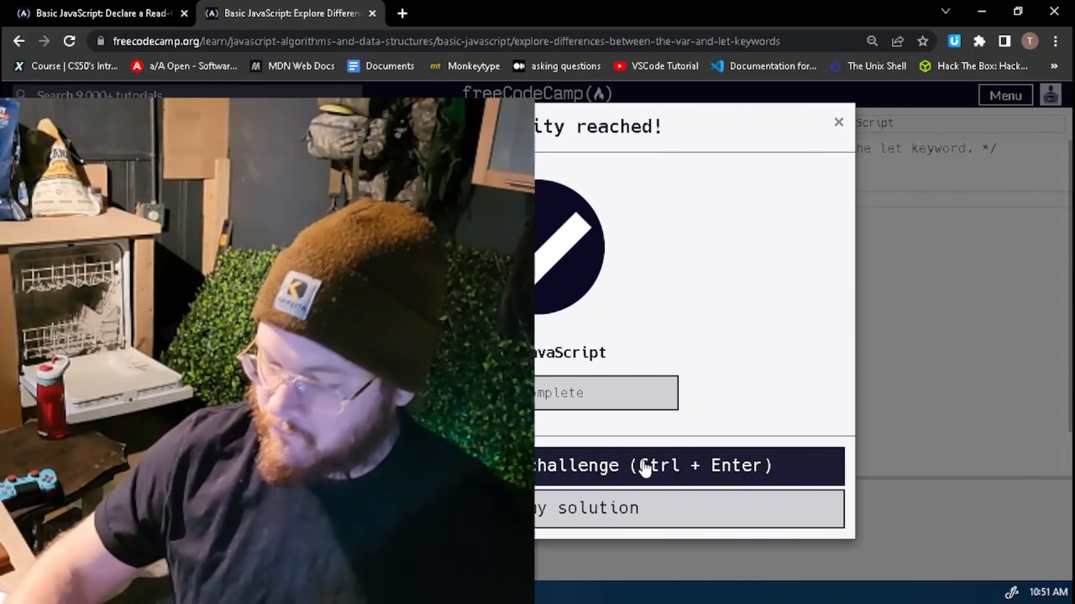
{"action": "left_click", "coordinate": [685, 466]}
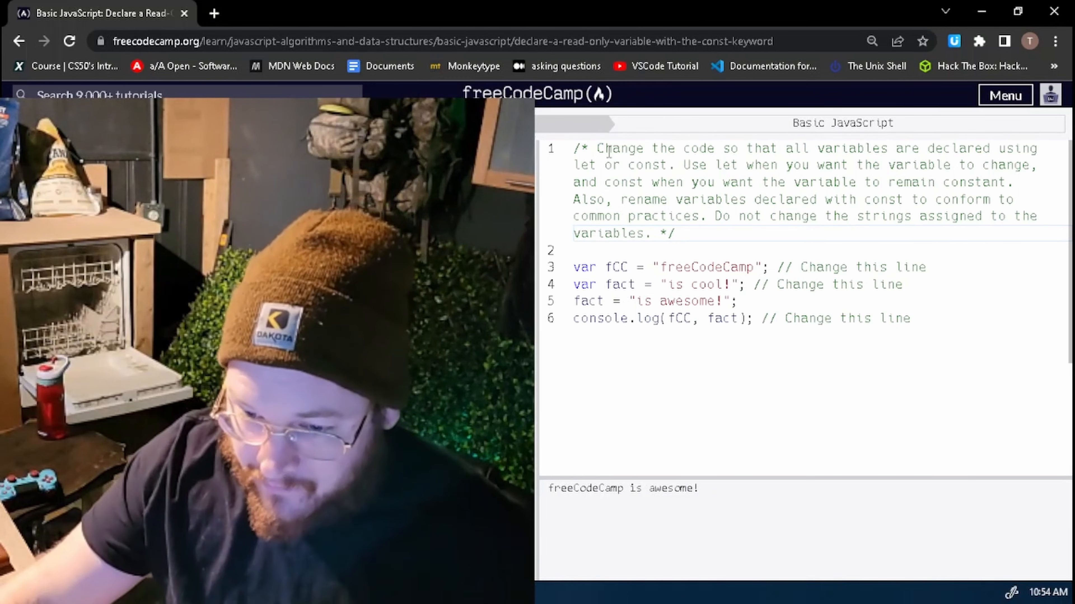
{"action": "left_click_drag", "start_coordinate": [596, 148], "coordinate": [818, 165]}
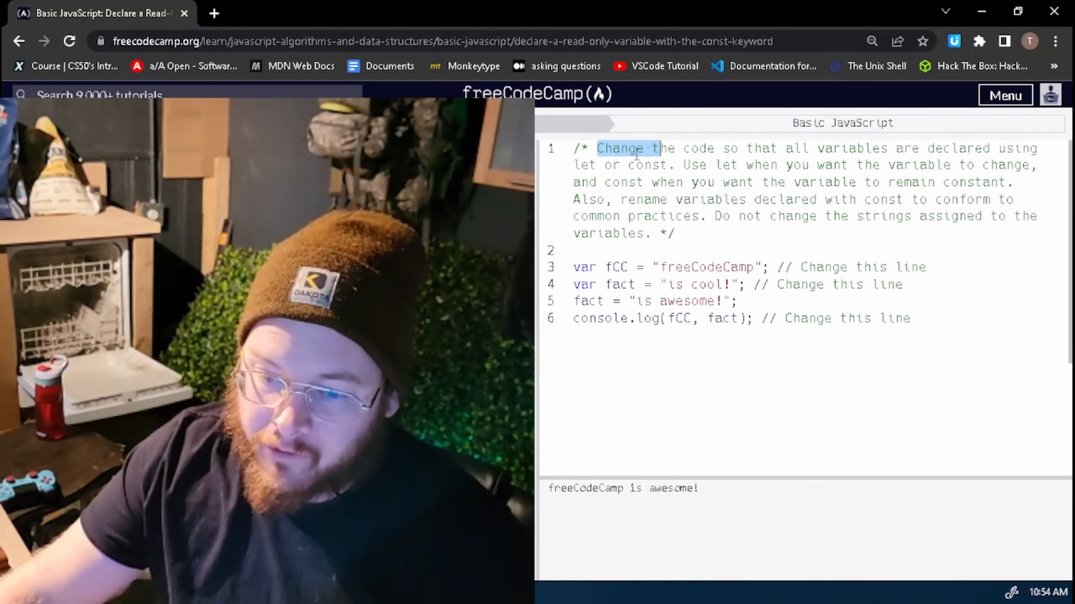
{"action": "left_click_drag", "start_coordinate": [637, 149], "coordinate": [675, 164]}
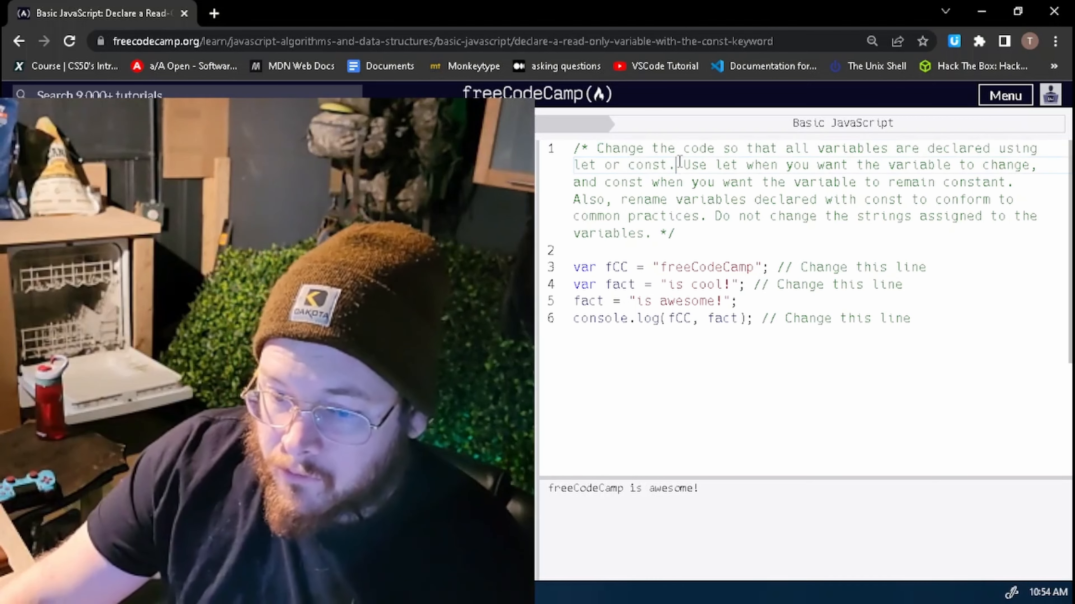
{"action": "left_click_drag", "start_coordinate": [680, 165], "coordinate": [848, 164]}
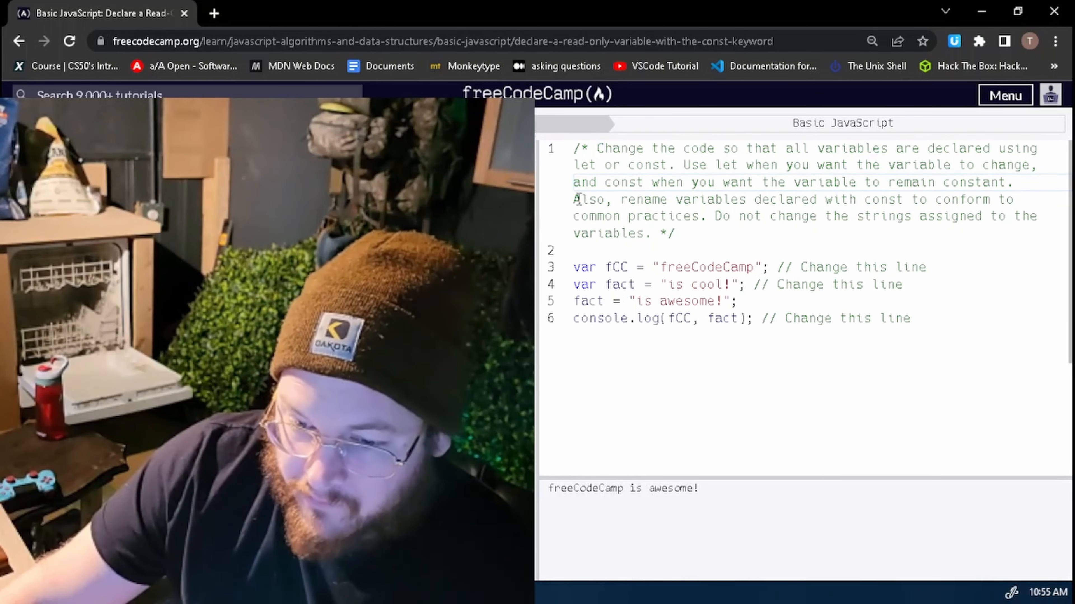
{"action": "left_click_drag", "start_coordinate": [574, 199], "coordinate": [771, 216]}
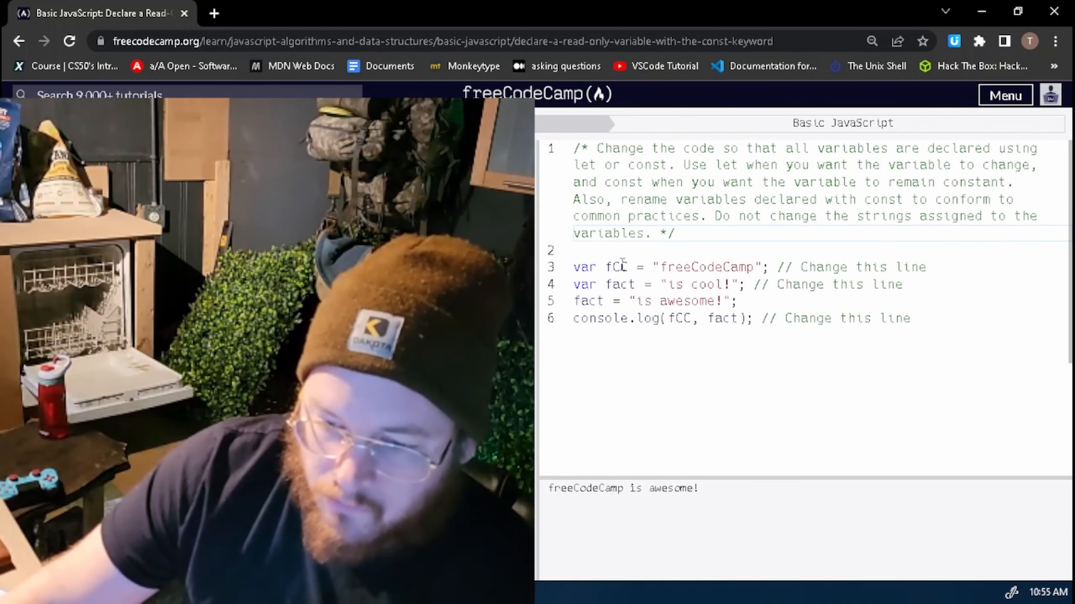
Rename fCC to fcc on lines 3 and 6, declaring it with const and fact with let
{"action": "double_click", "coordinate": [616, 268]}
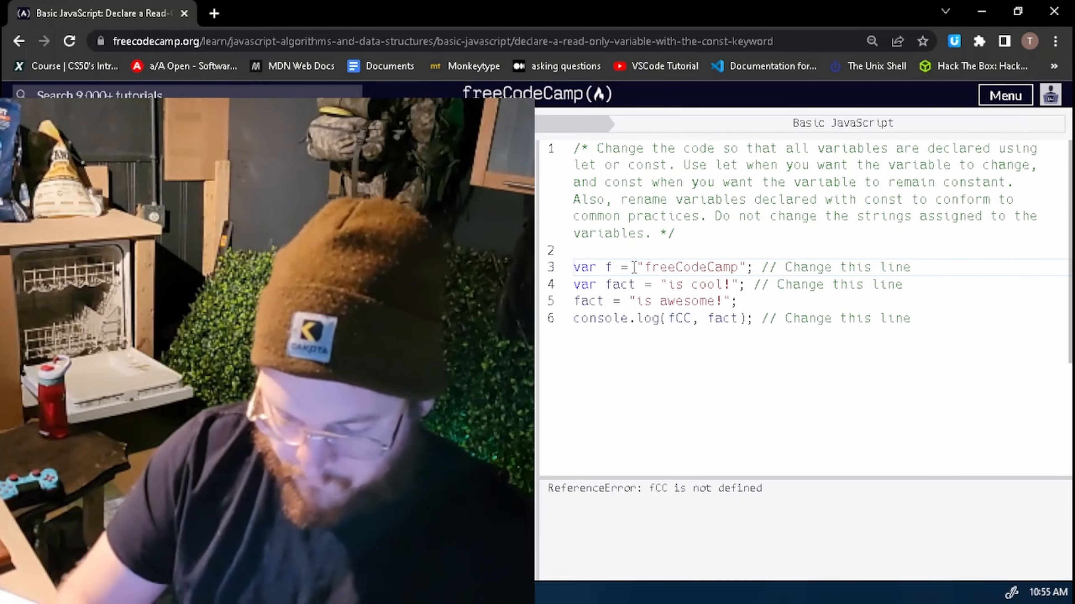
{"action": "type", "text": "cc"}
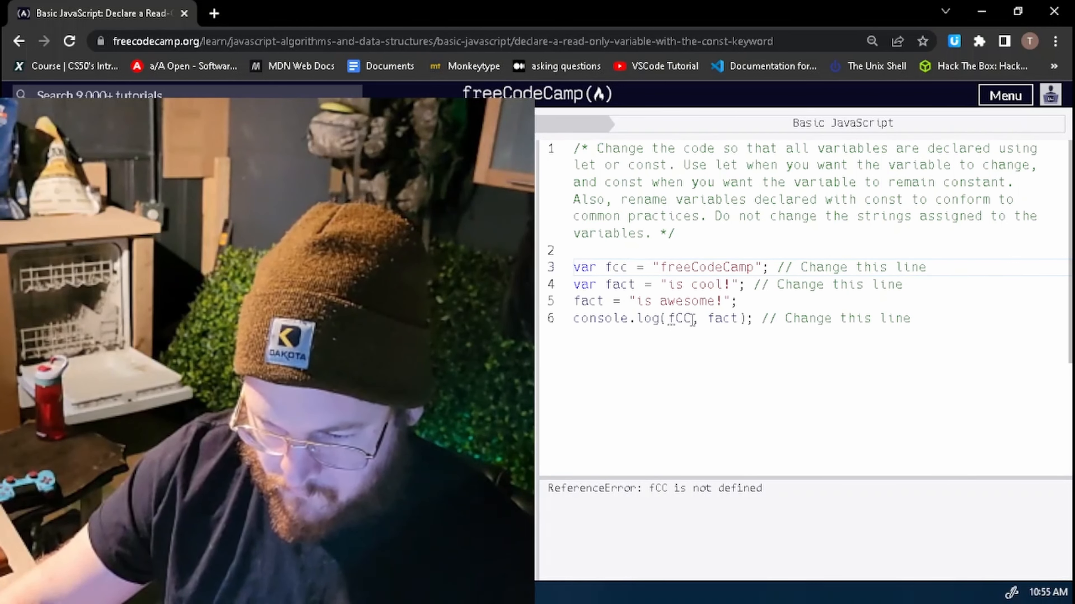
{"action": "type", "text": "fcc"}
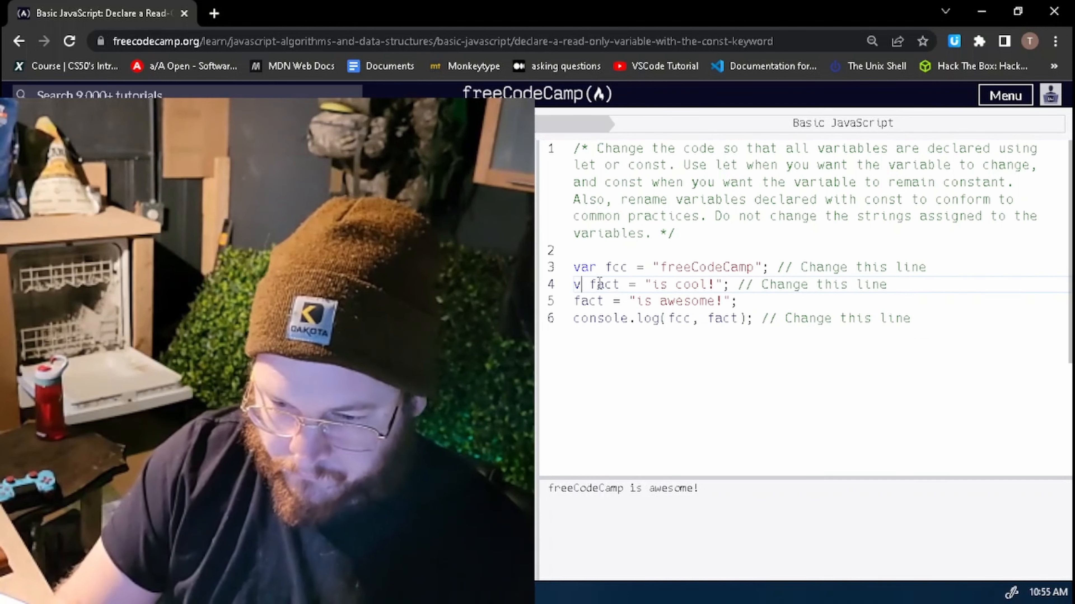
{"action": "type", "text": "et"}
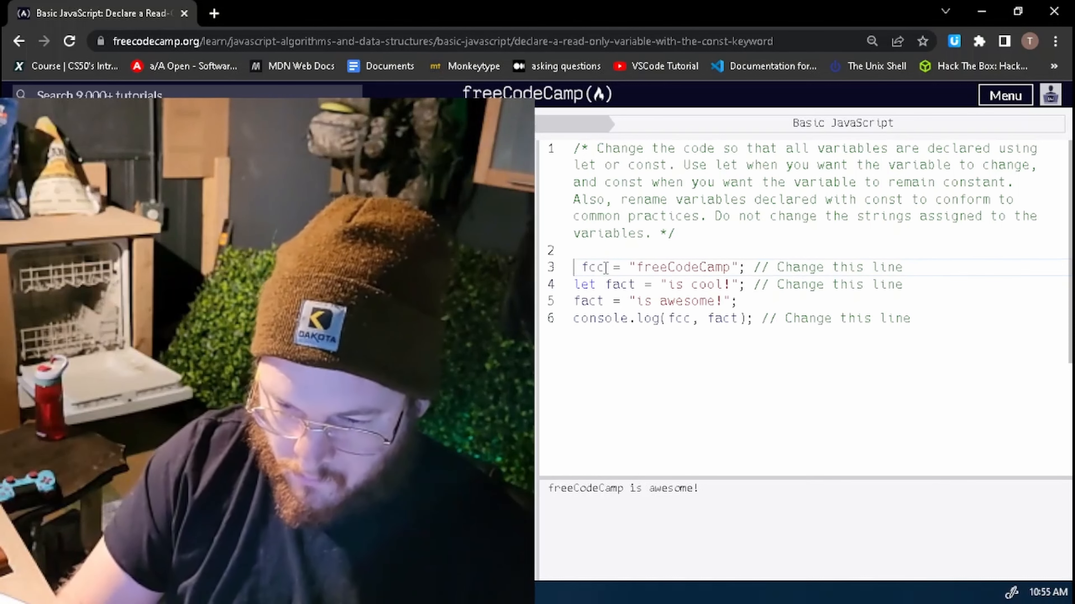
{"action": "type", "text": "const"}
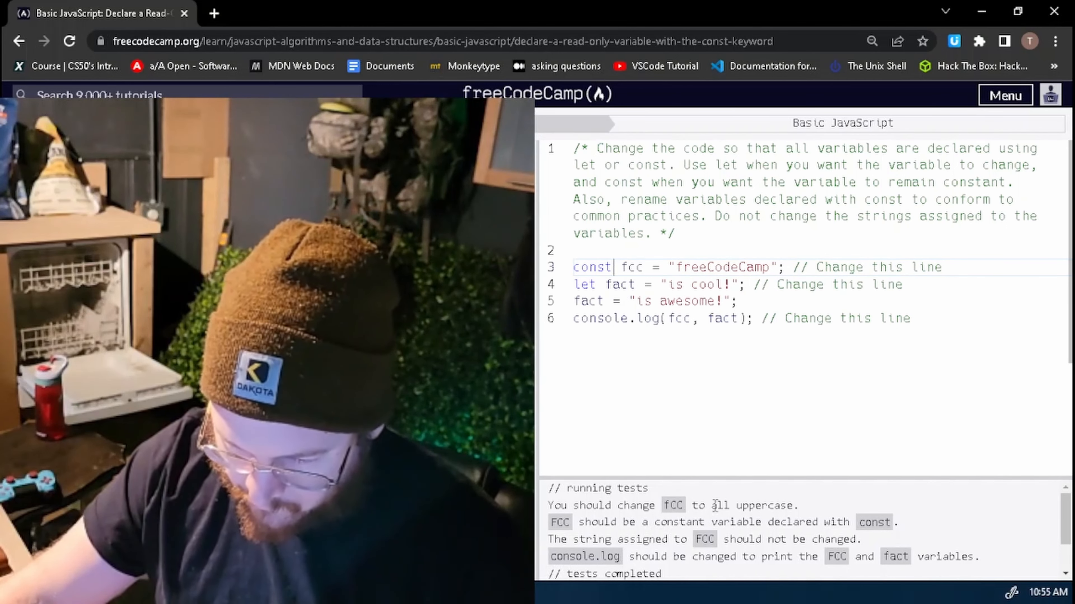
Rename the constant to uppercase FCC in its declaration and the console.log call
{"action": "double_click", "coordinate": [631, 267]}
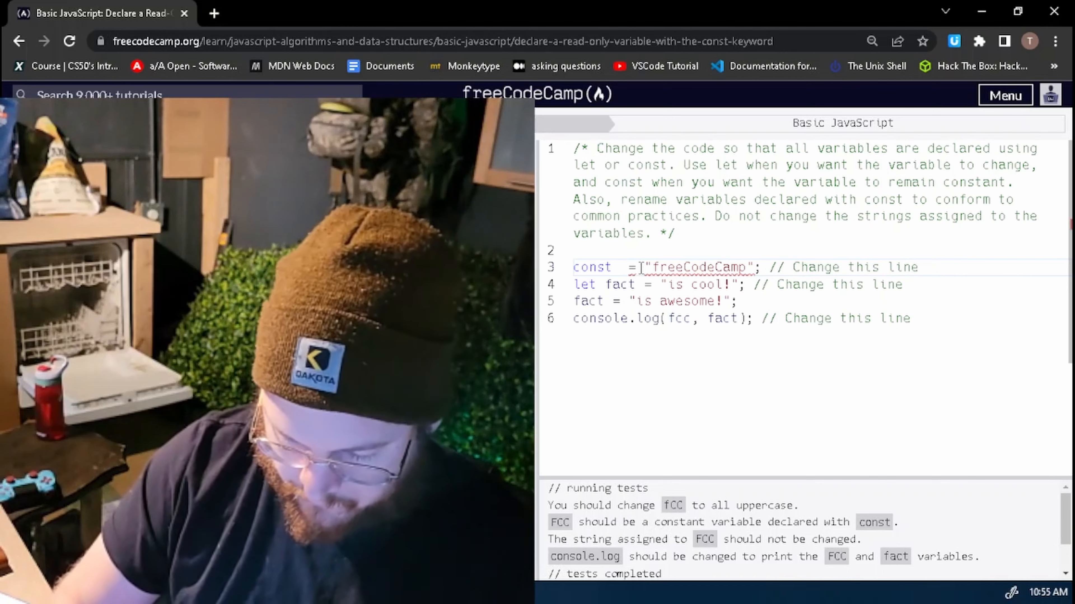
{"action": "type", "text": "FCC"}
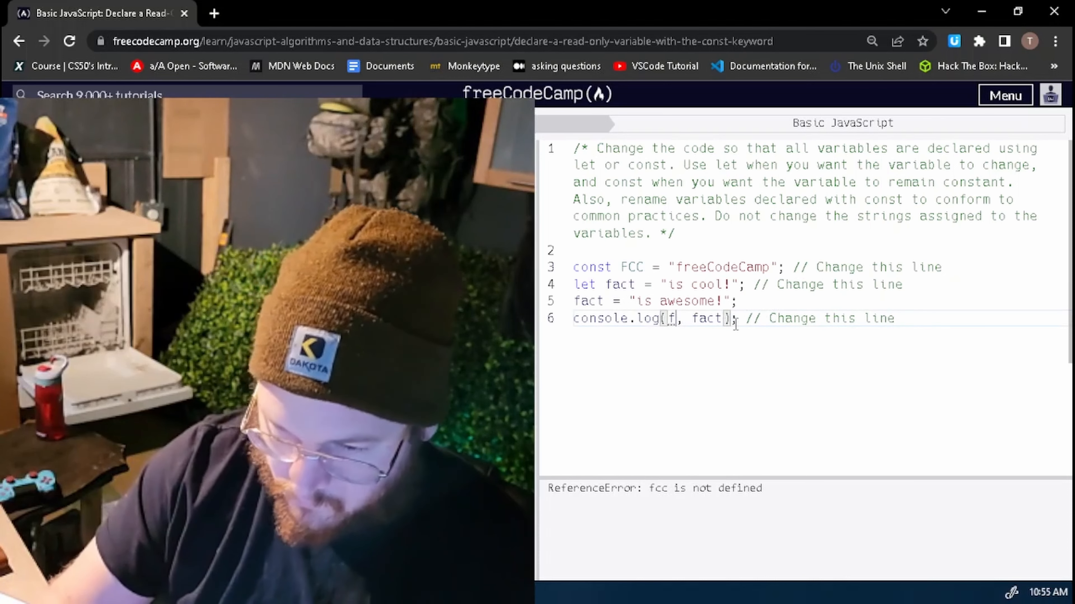
{"action": "type", "text": "FCC"}
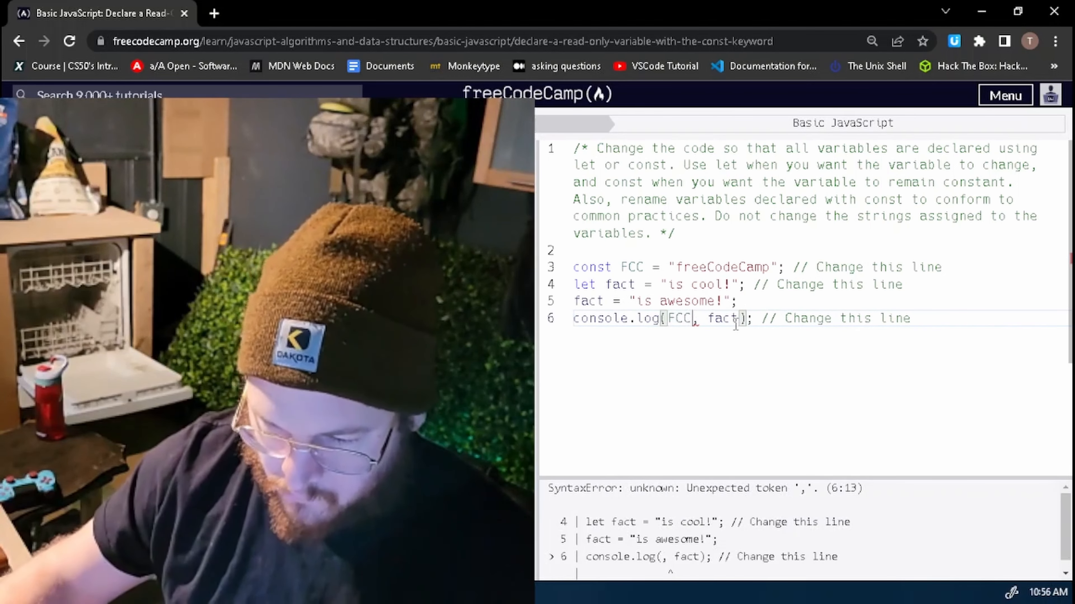